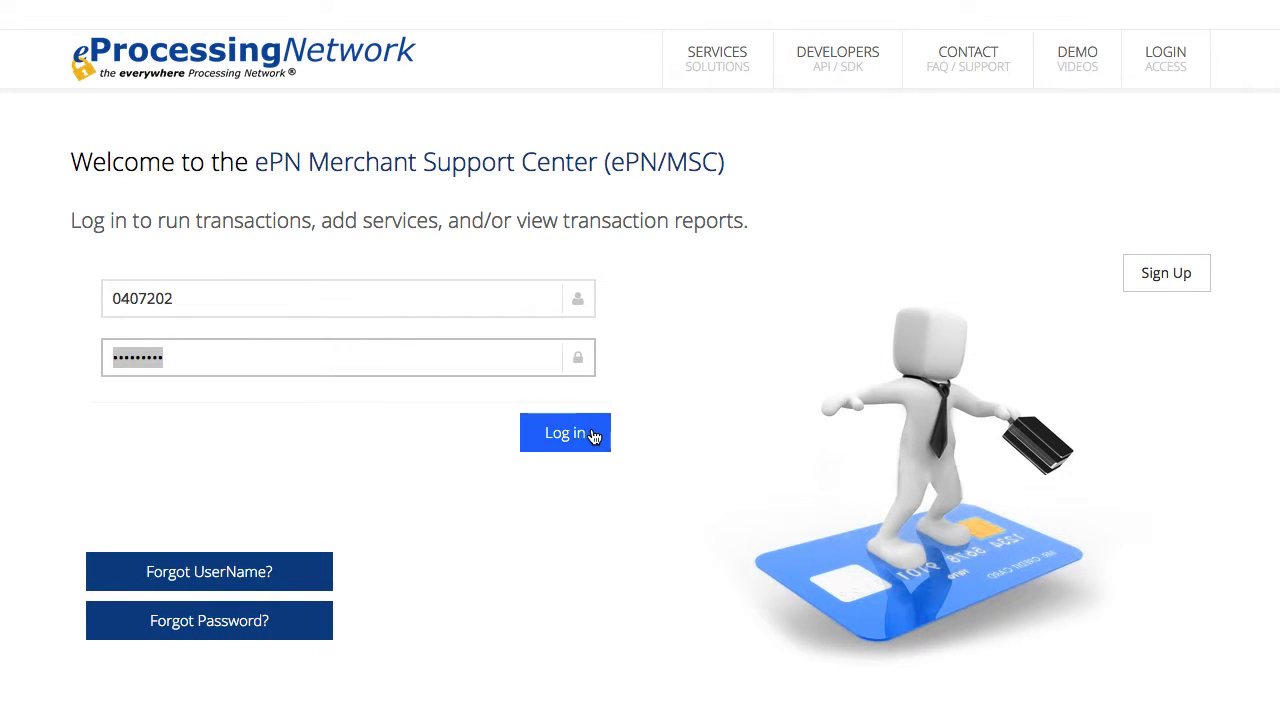
- Log in to the merchant account, landing on the dashboard with an empty current batch
left_click(564, 432)
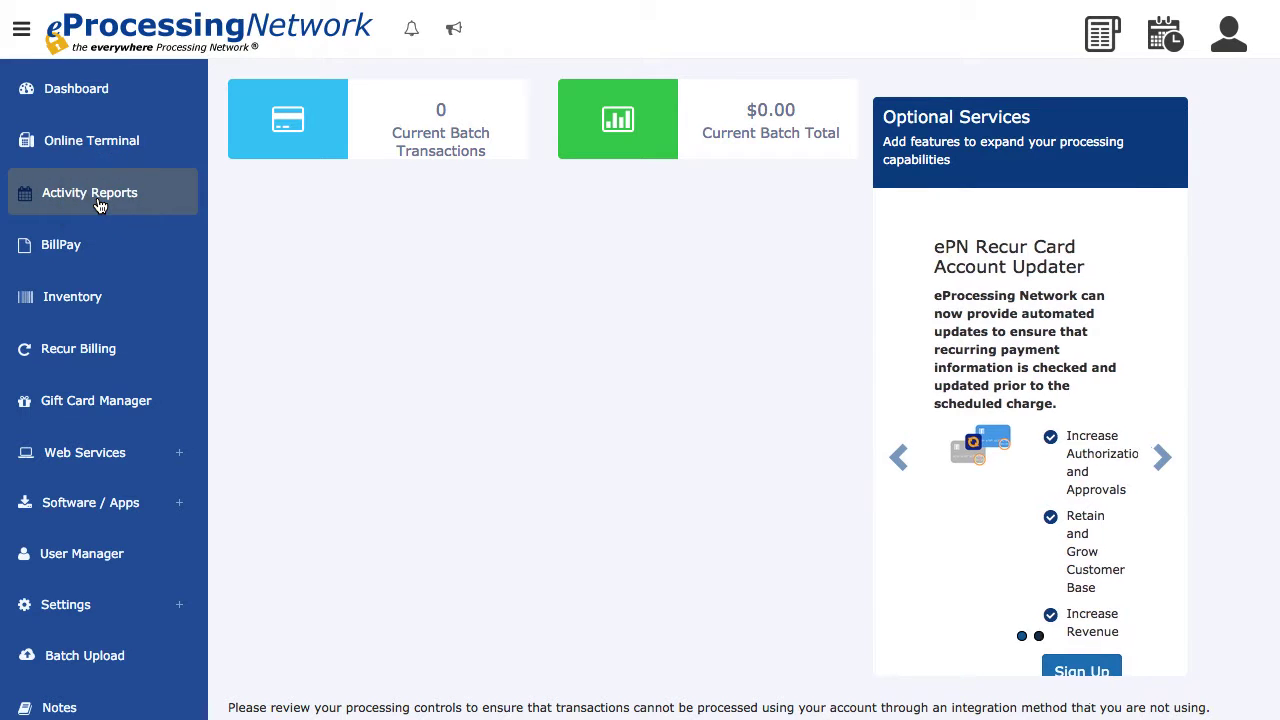
- View the Outstanding Authorizations report from Activity Reports, listing the $100.00 auth-only transaction
left_click(88, 192)
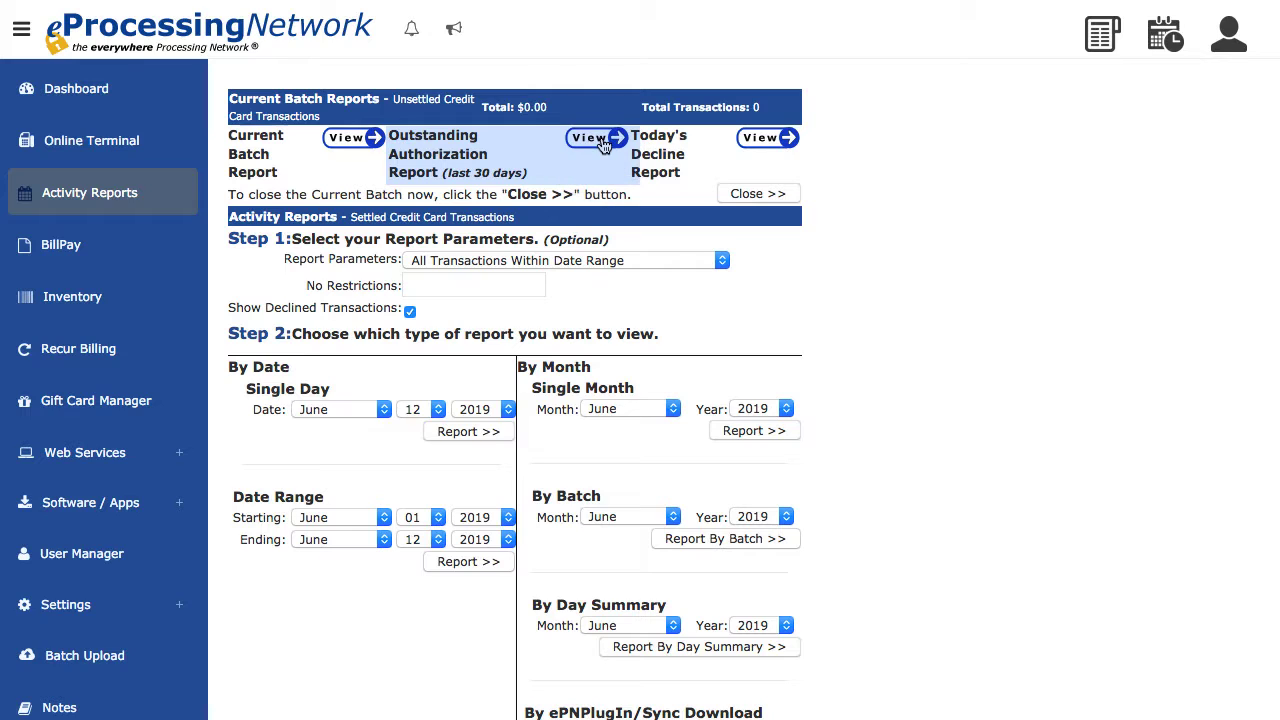
left_click(590, 136)
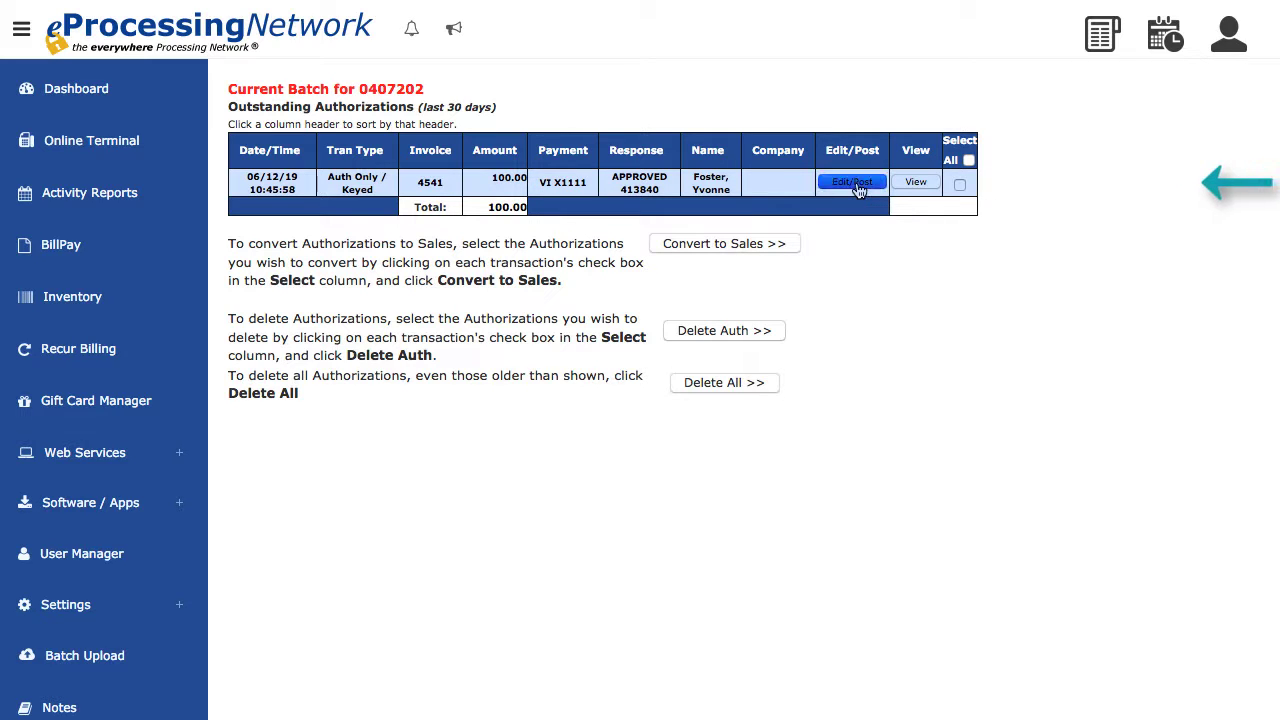
left_click(852, 182)
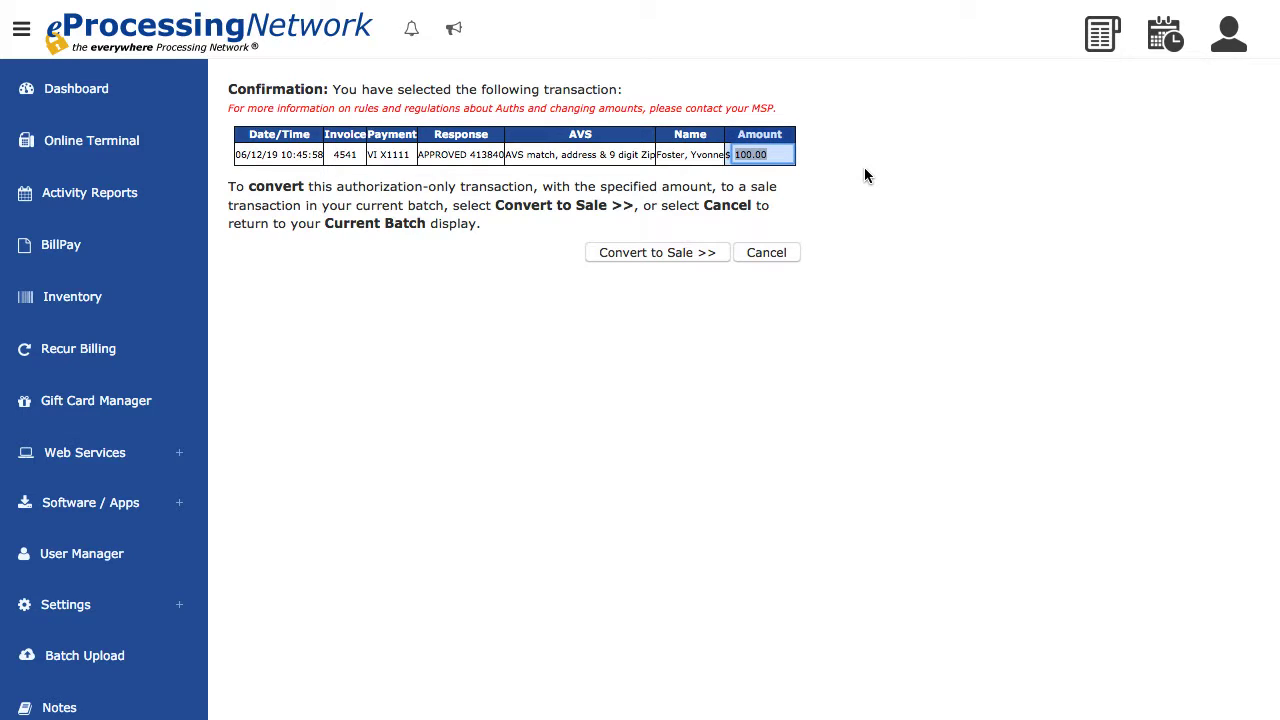
type("80")
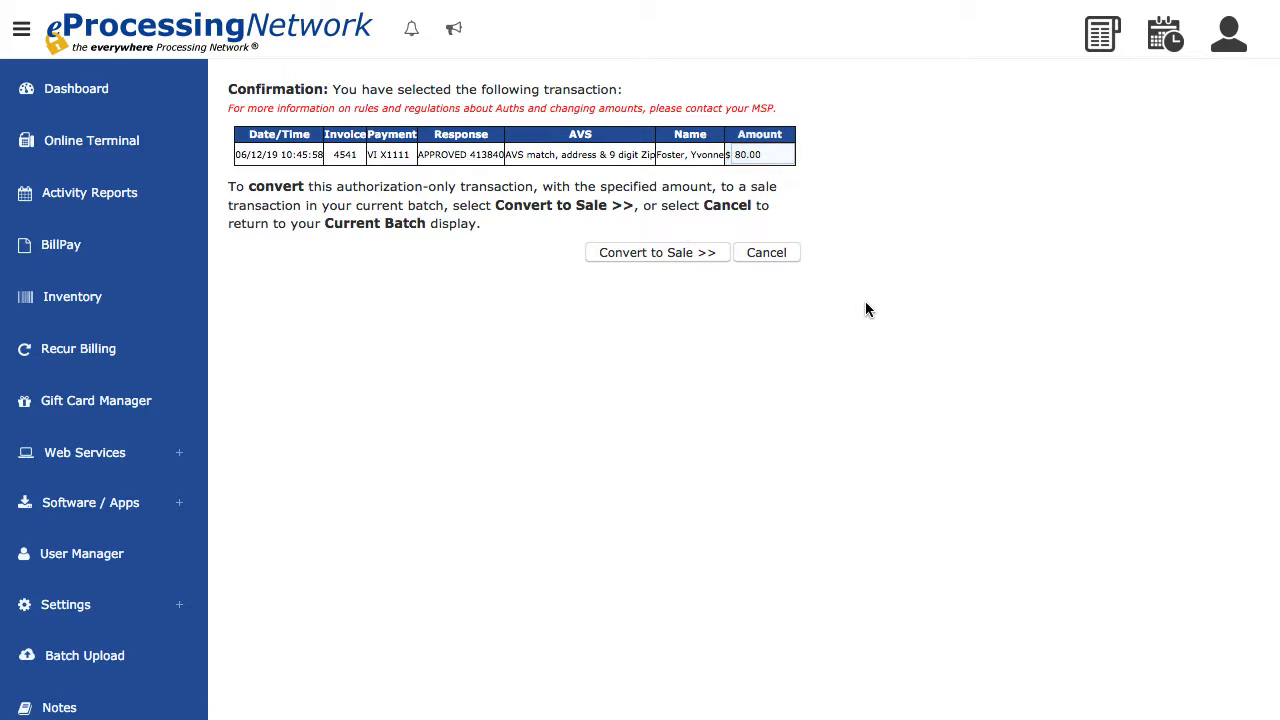
left_click(656, 252)
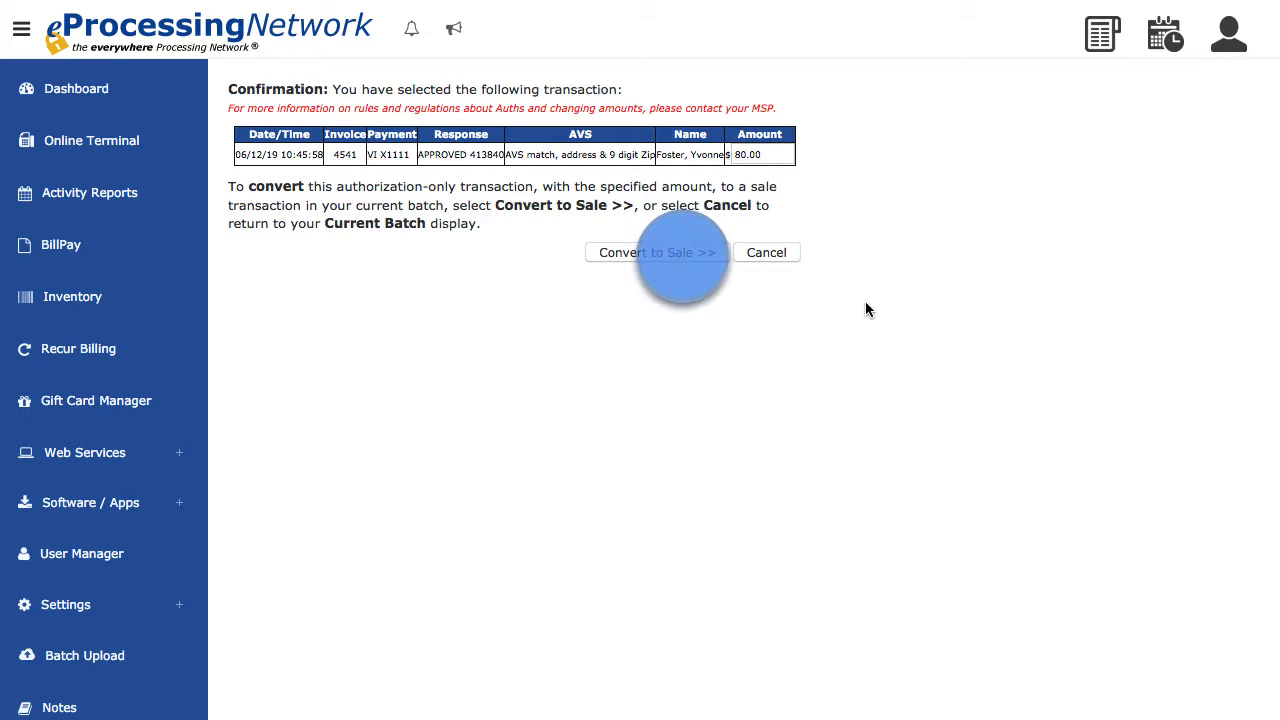
- Convert the $80.00 authorization to a sale and submit it, reported as successful and approved
left_click(656, 252)
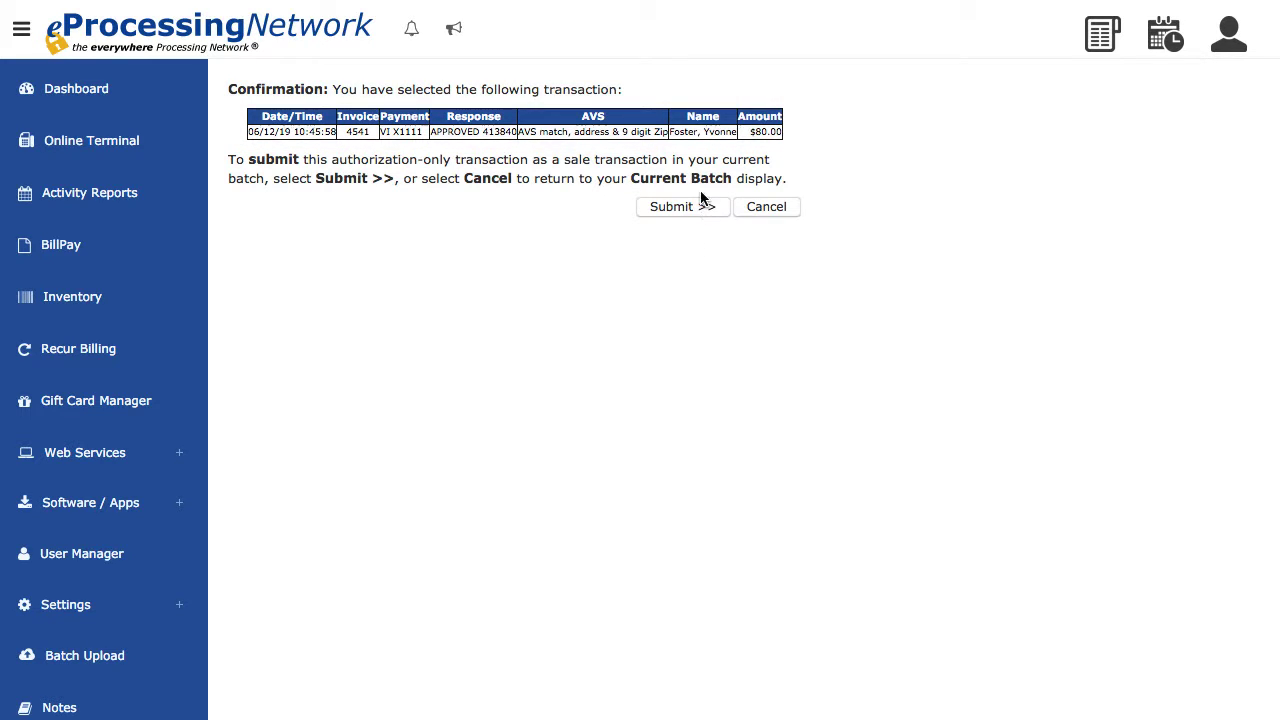
mouse_move(684, 206)
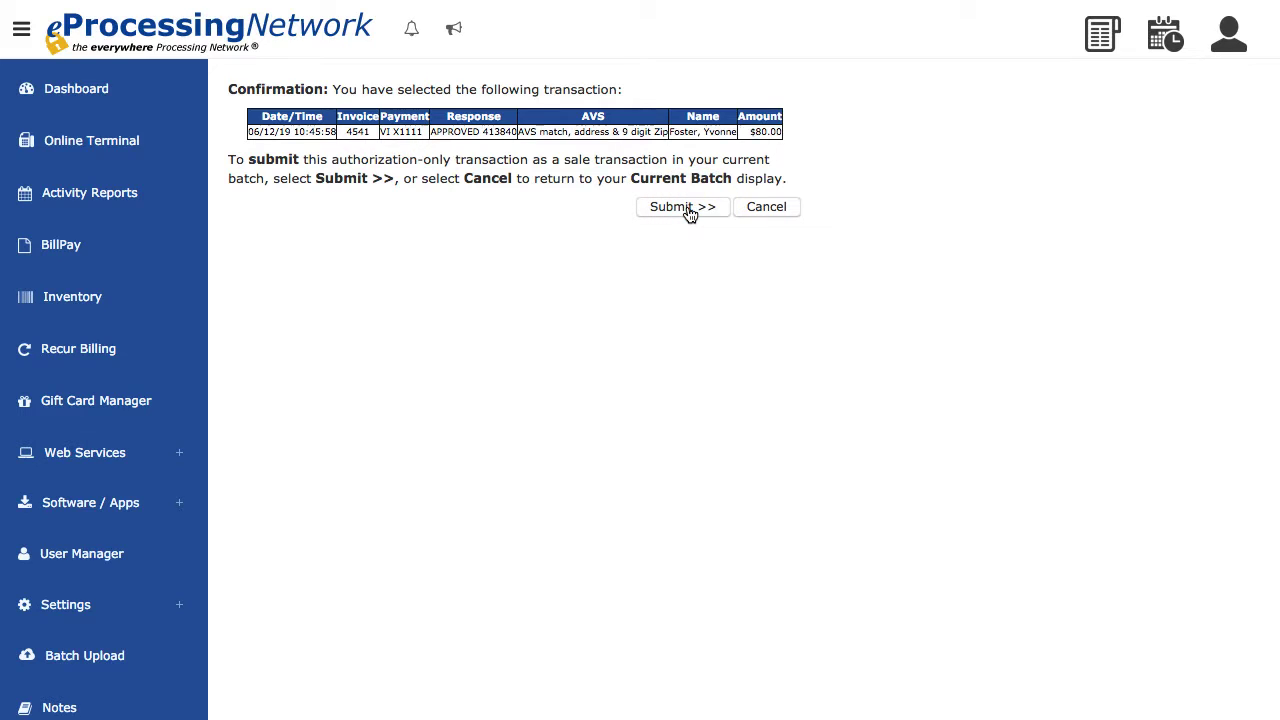
left_click(682, 206)
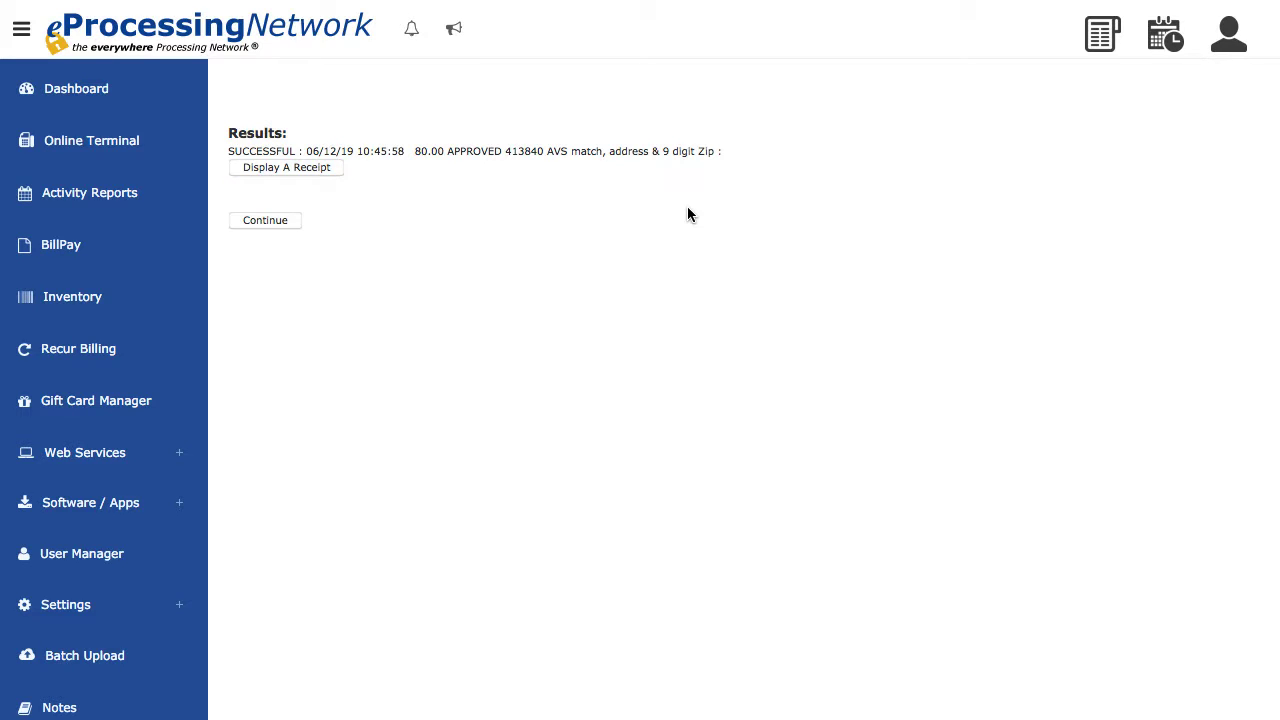
left_click(264, 220)
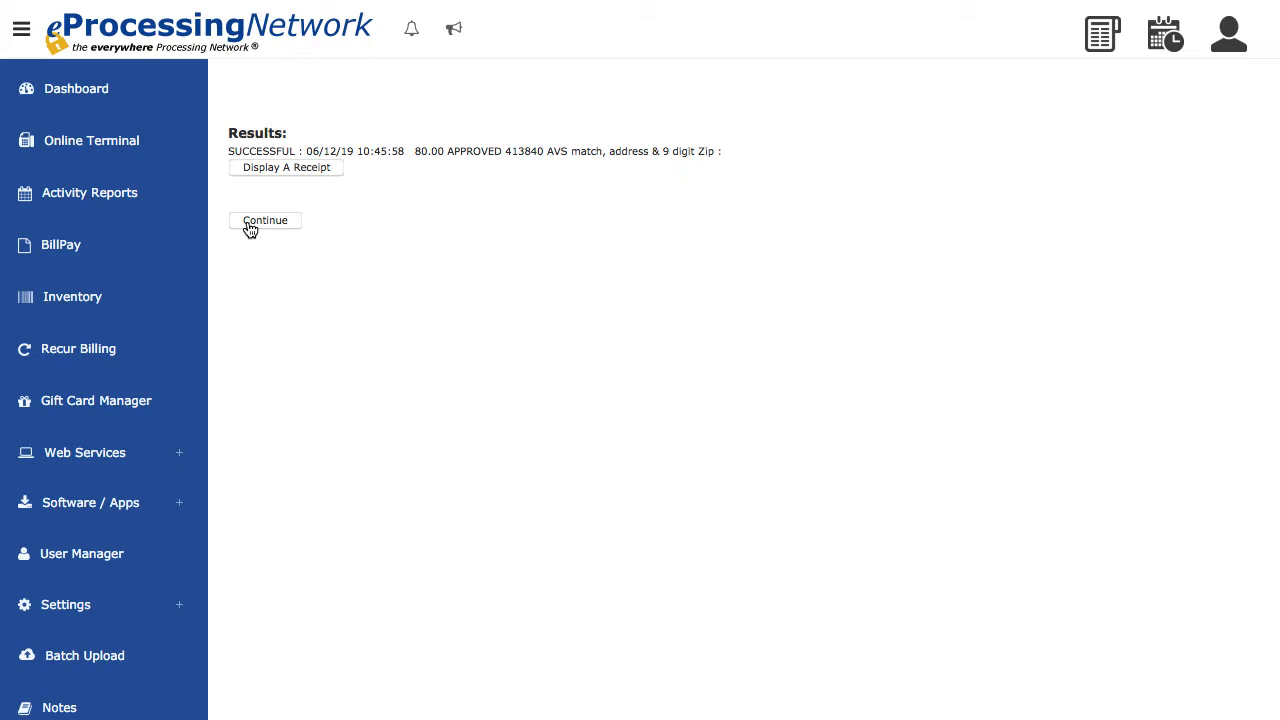
- Return to the Current Batch, now listing the $80.00 sale with a total of 80.00
left_click(264, 220)
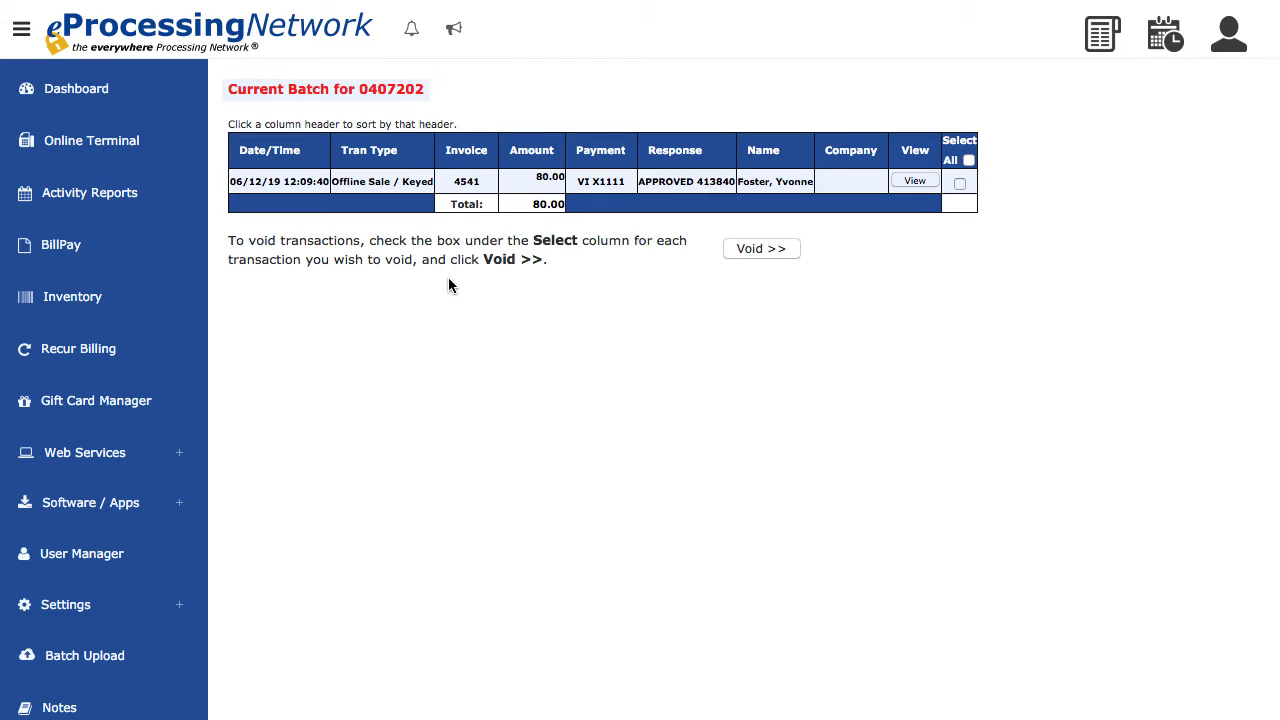